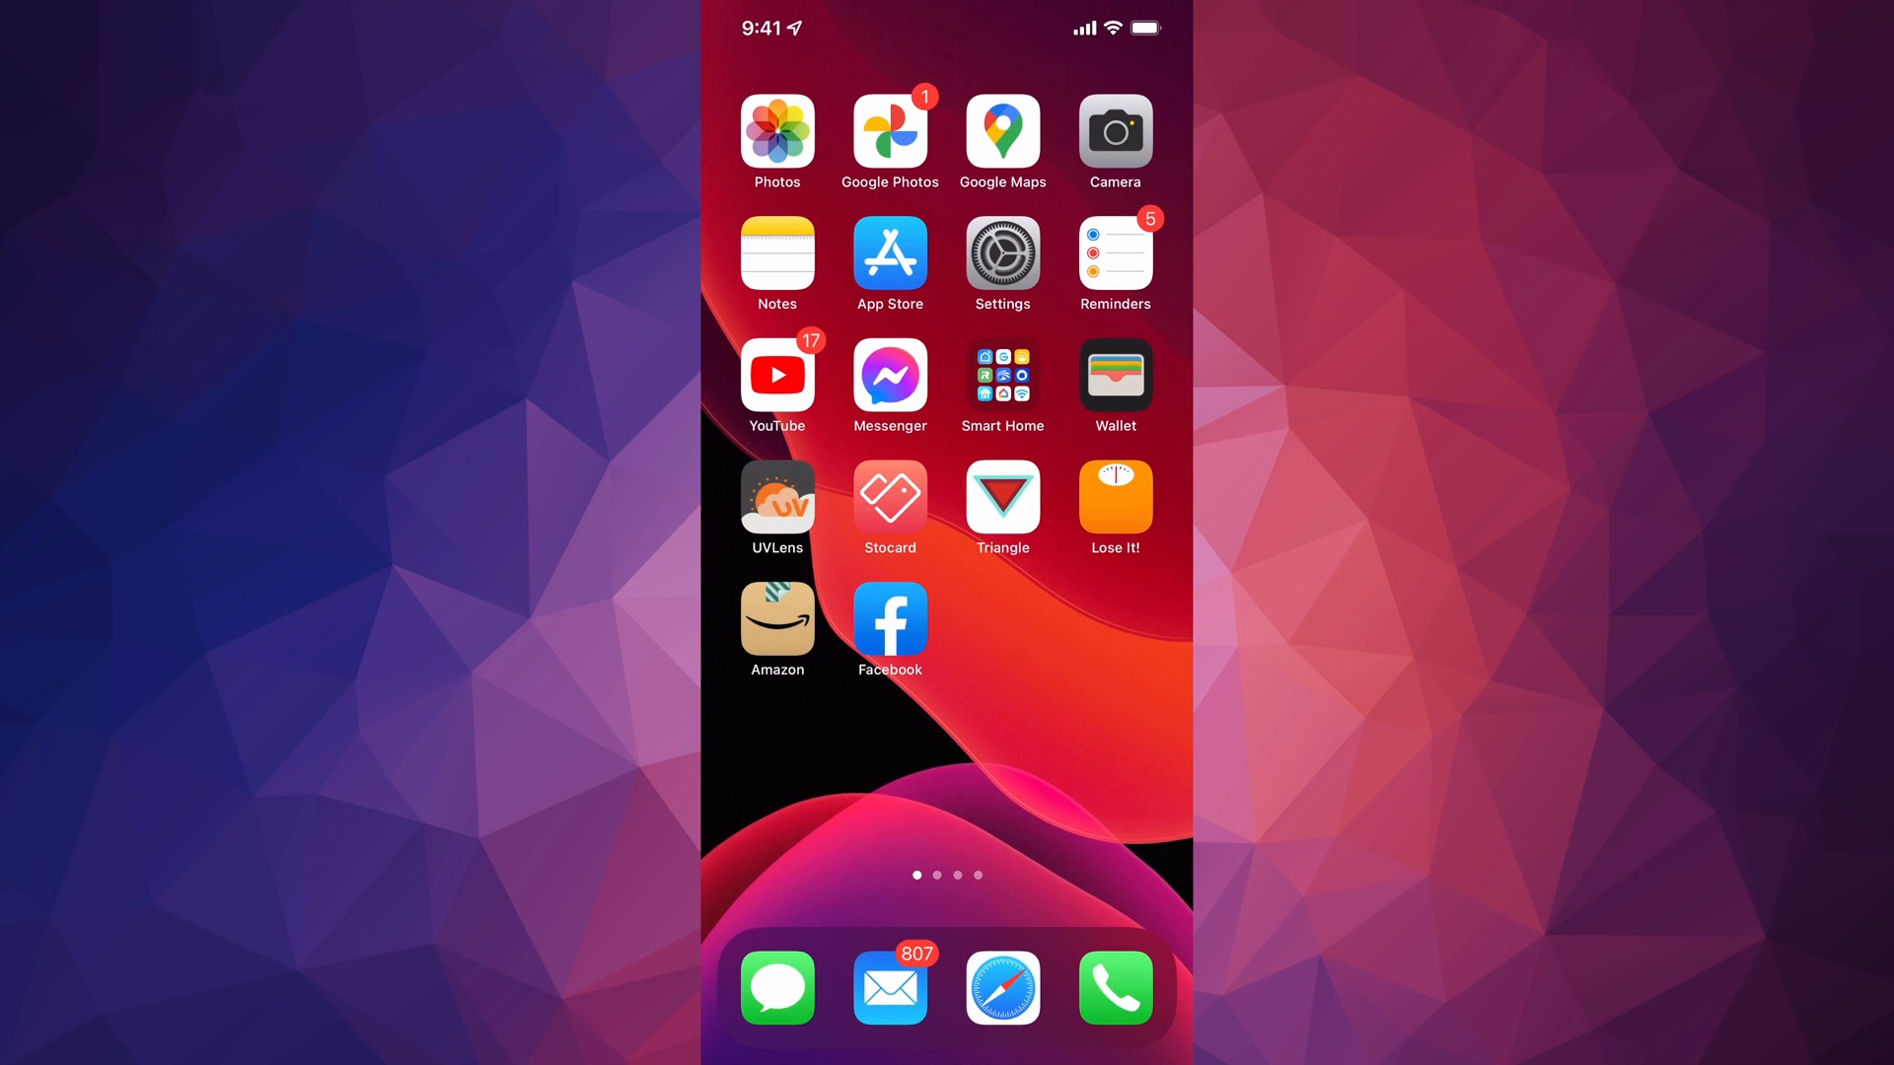
- Launch the App Store from the Home Screen to its Today page
{"action": "left_click", "coordinate": [889, 253]}
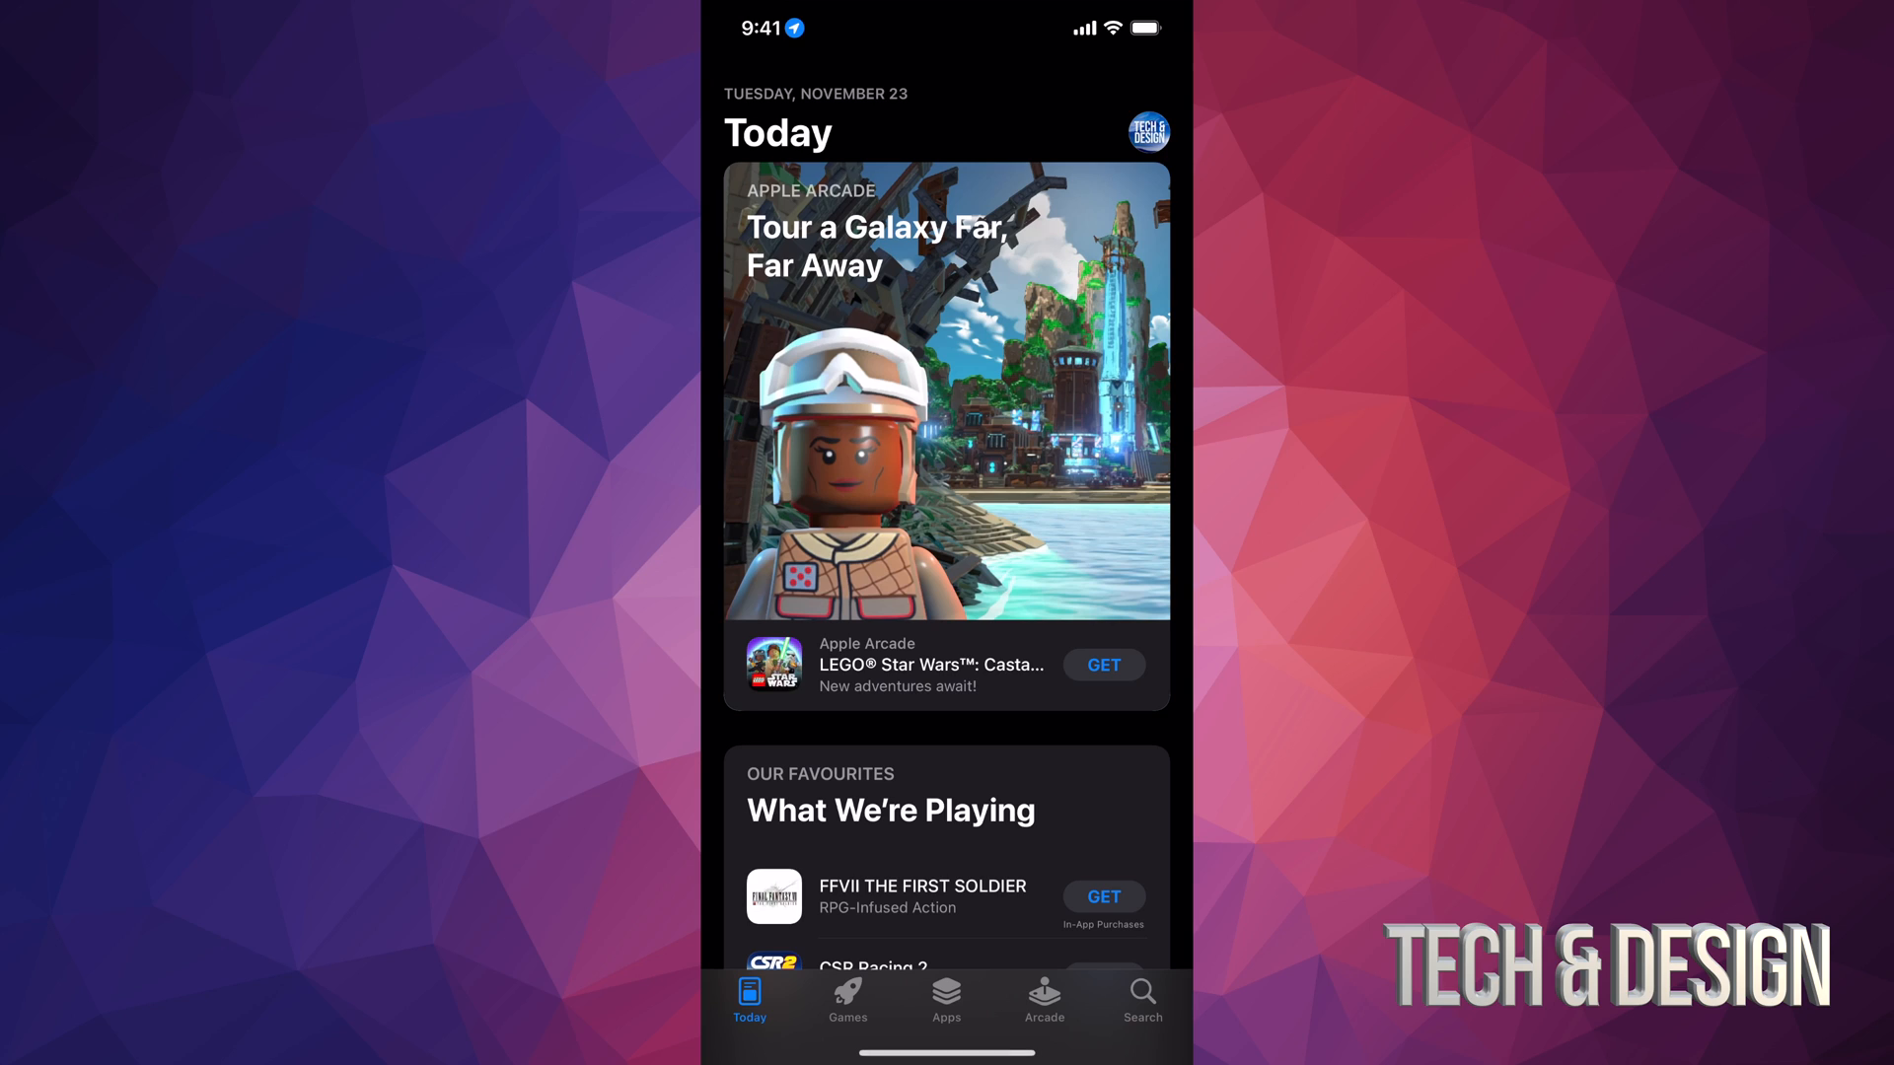
- Search the App Store for 'nintendo' via the 'nin' suggestion and scroll the results
{"action": "left_click", "coordinate": [1140, 997]}
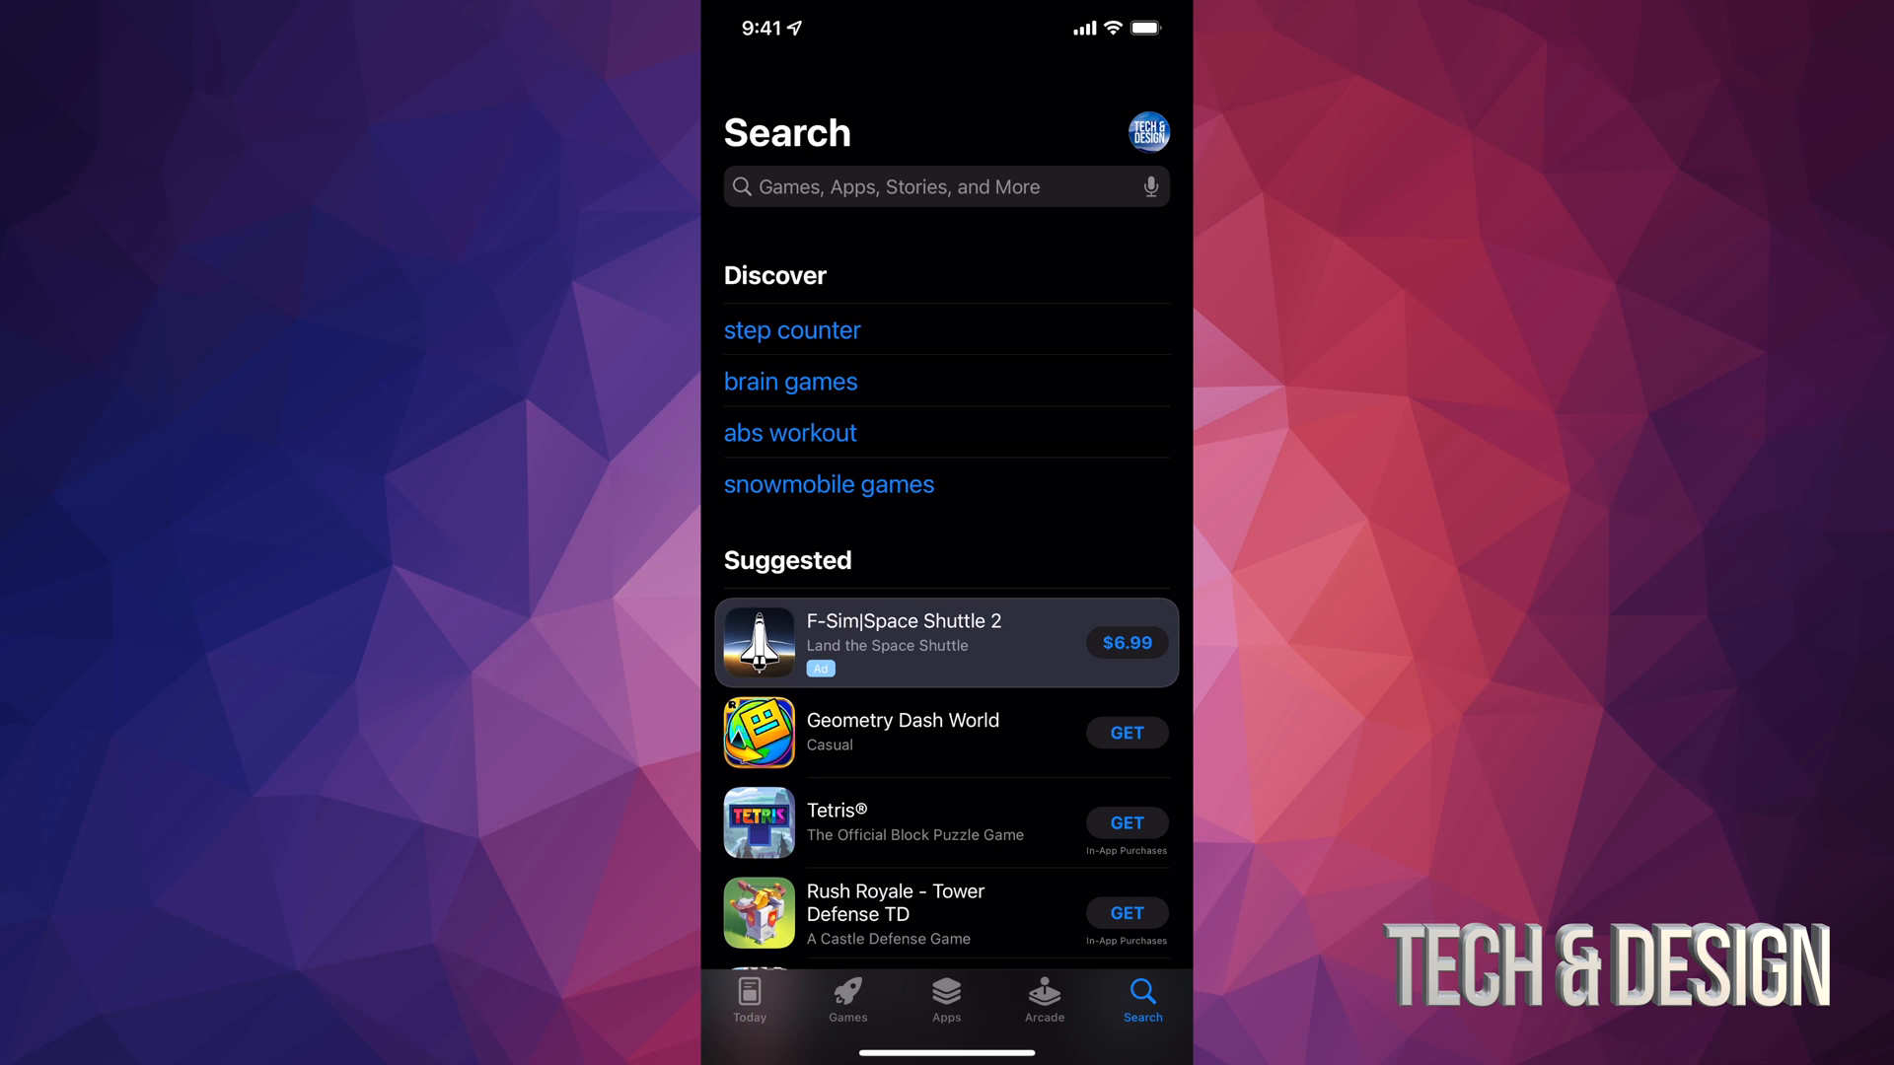
{"action": "left_click", "coordinate": [942, 188]}
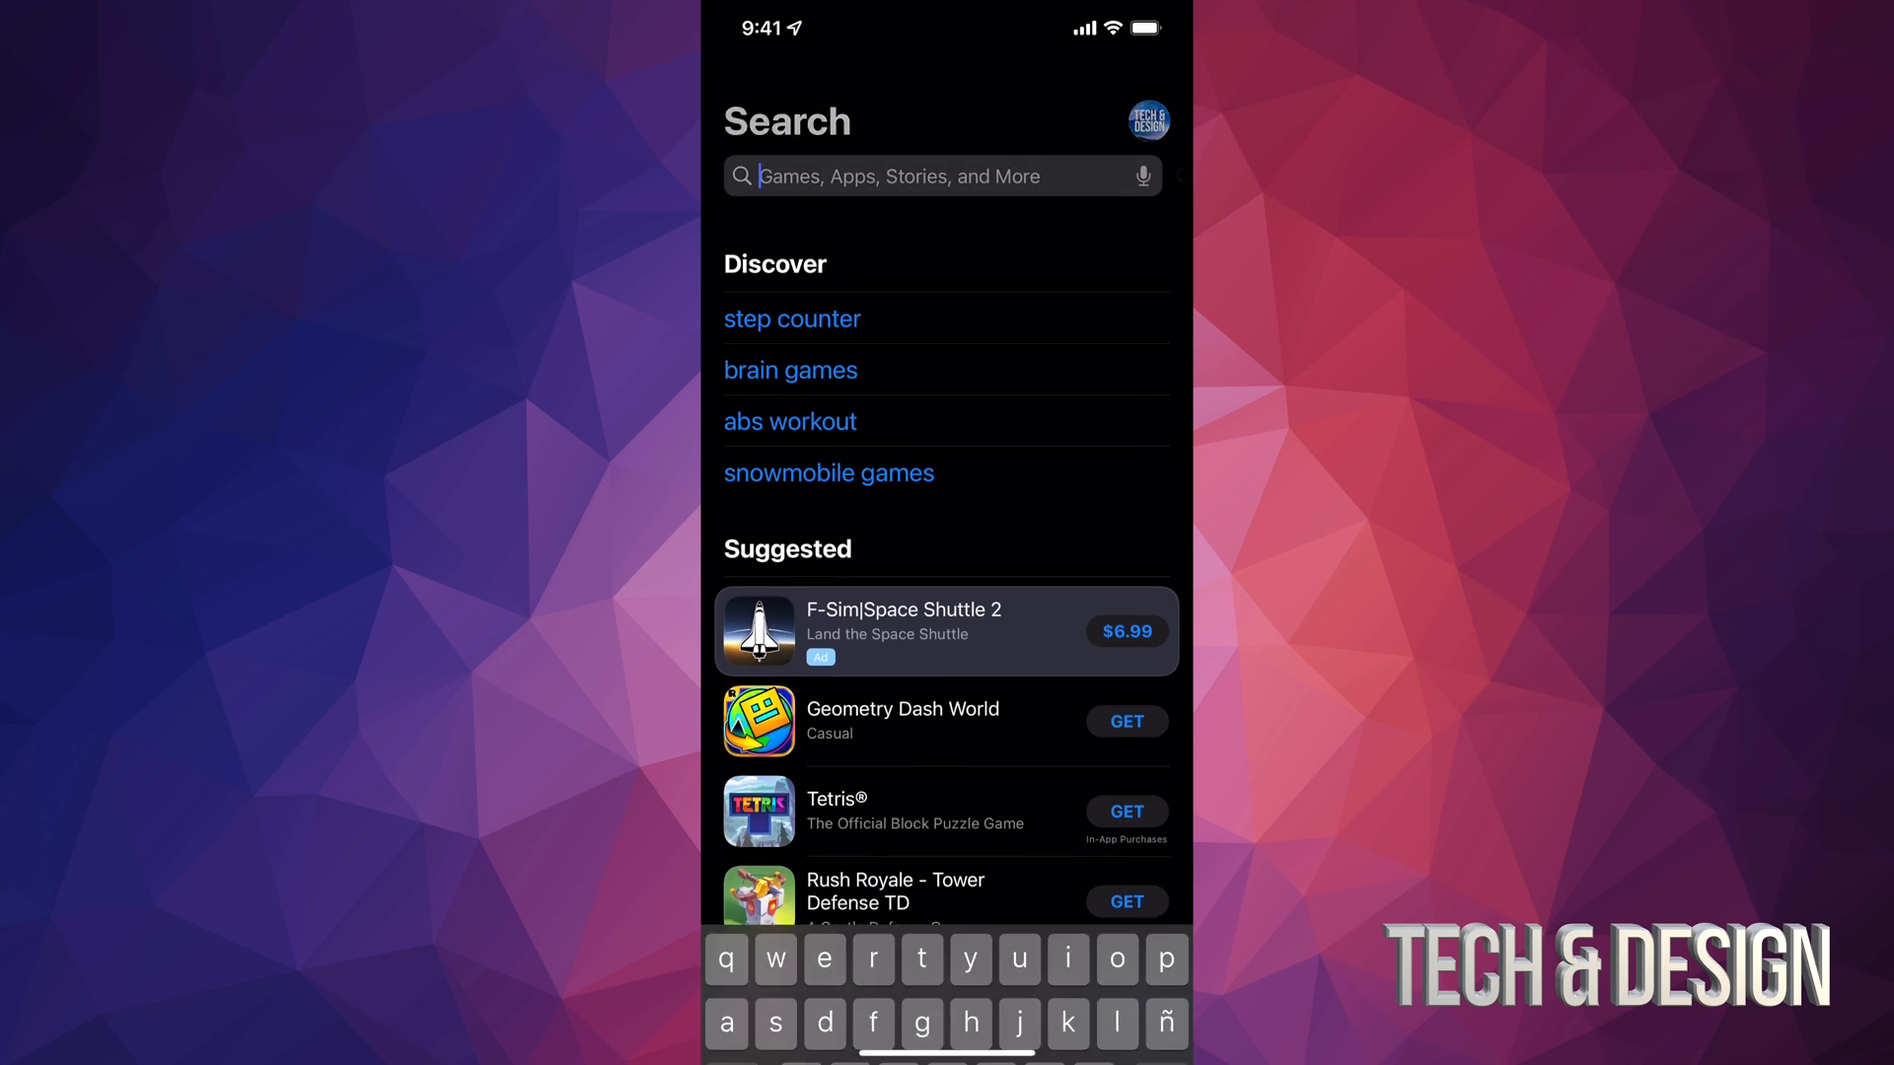
{"action": "type", "text": "nin"}
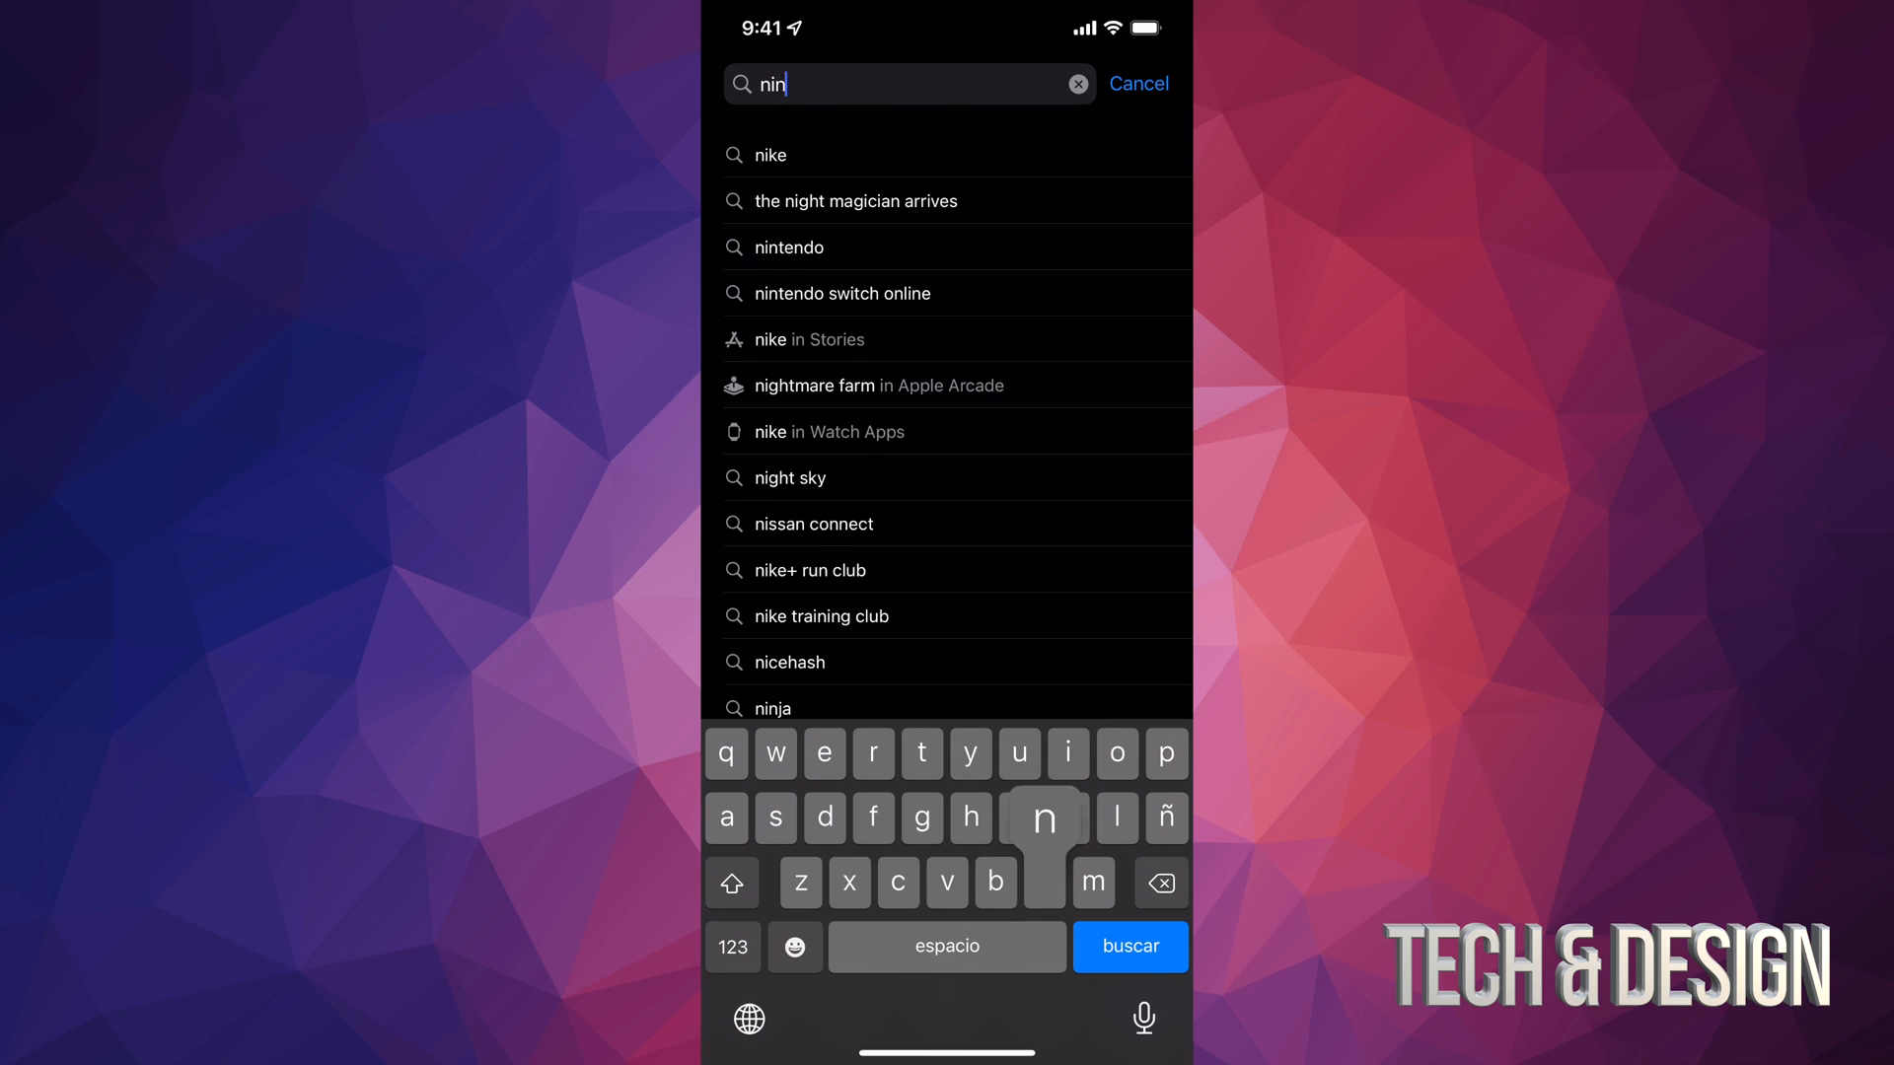
{"action": "left_click", "coordinate": [790, 248]}
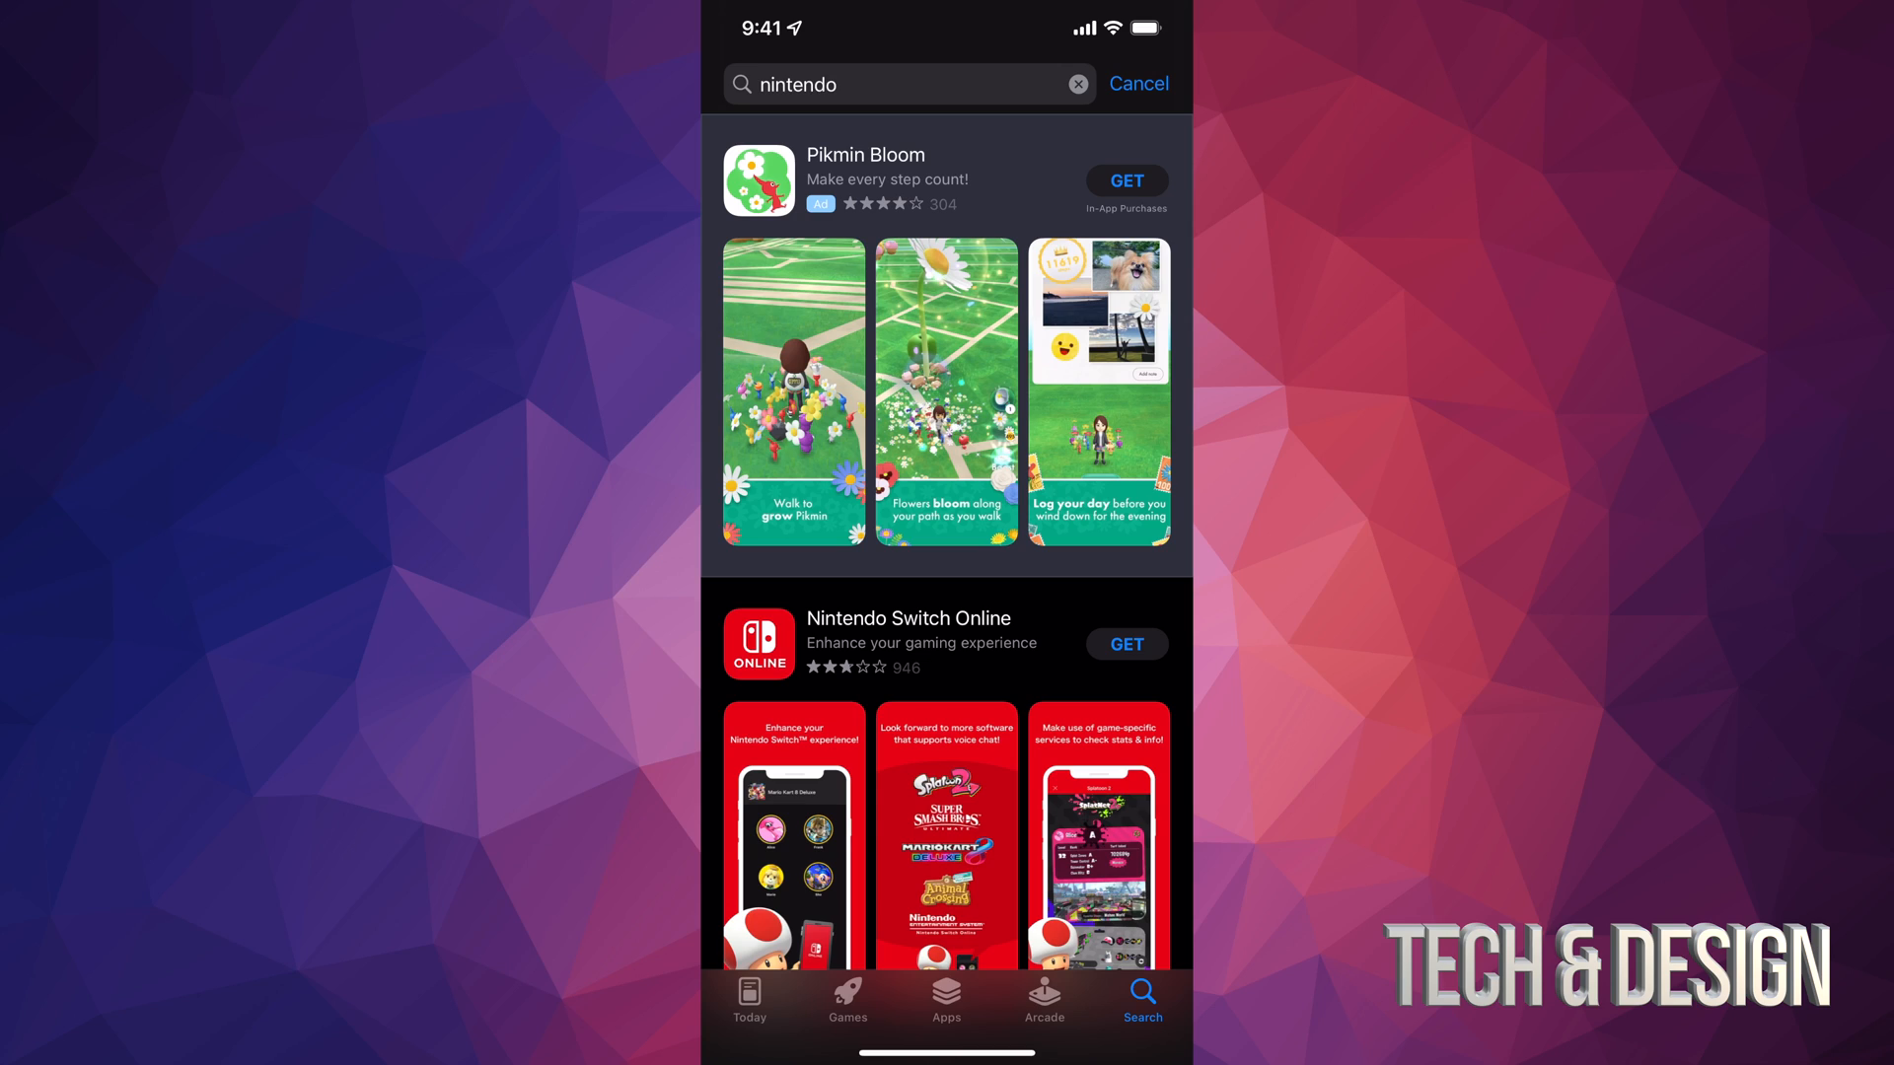
{"action": "scroll", "scroll_direction": "down", "scroll_amount": 3}
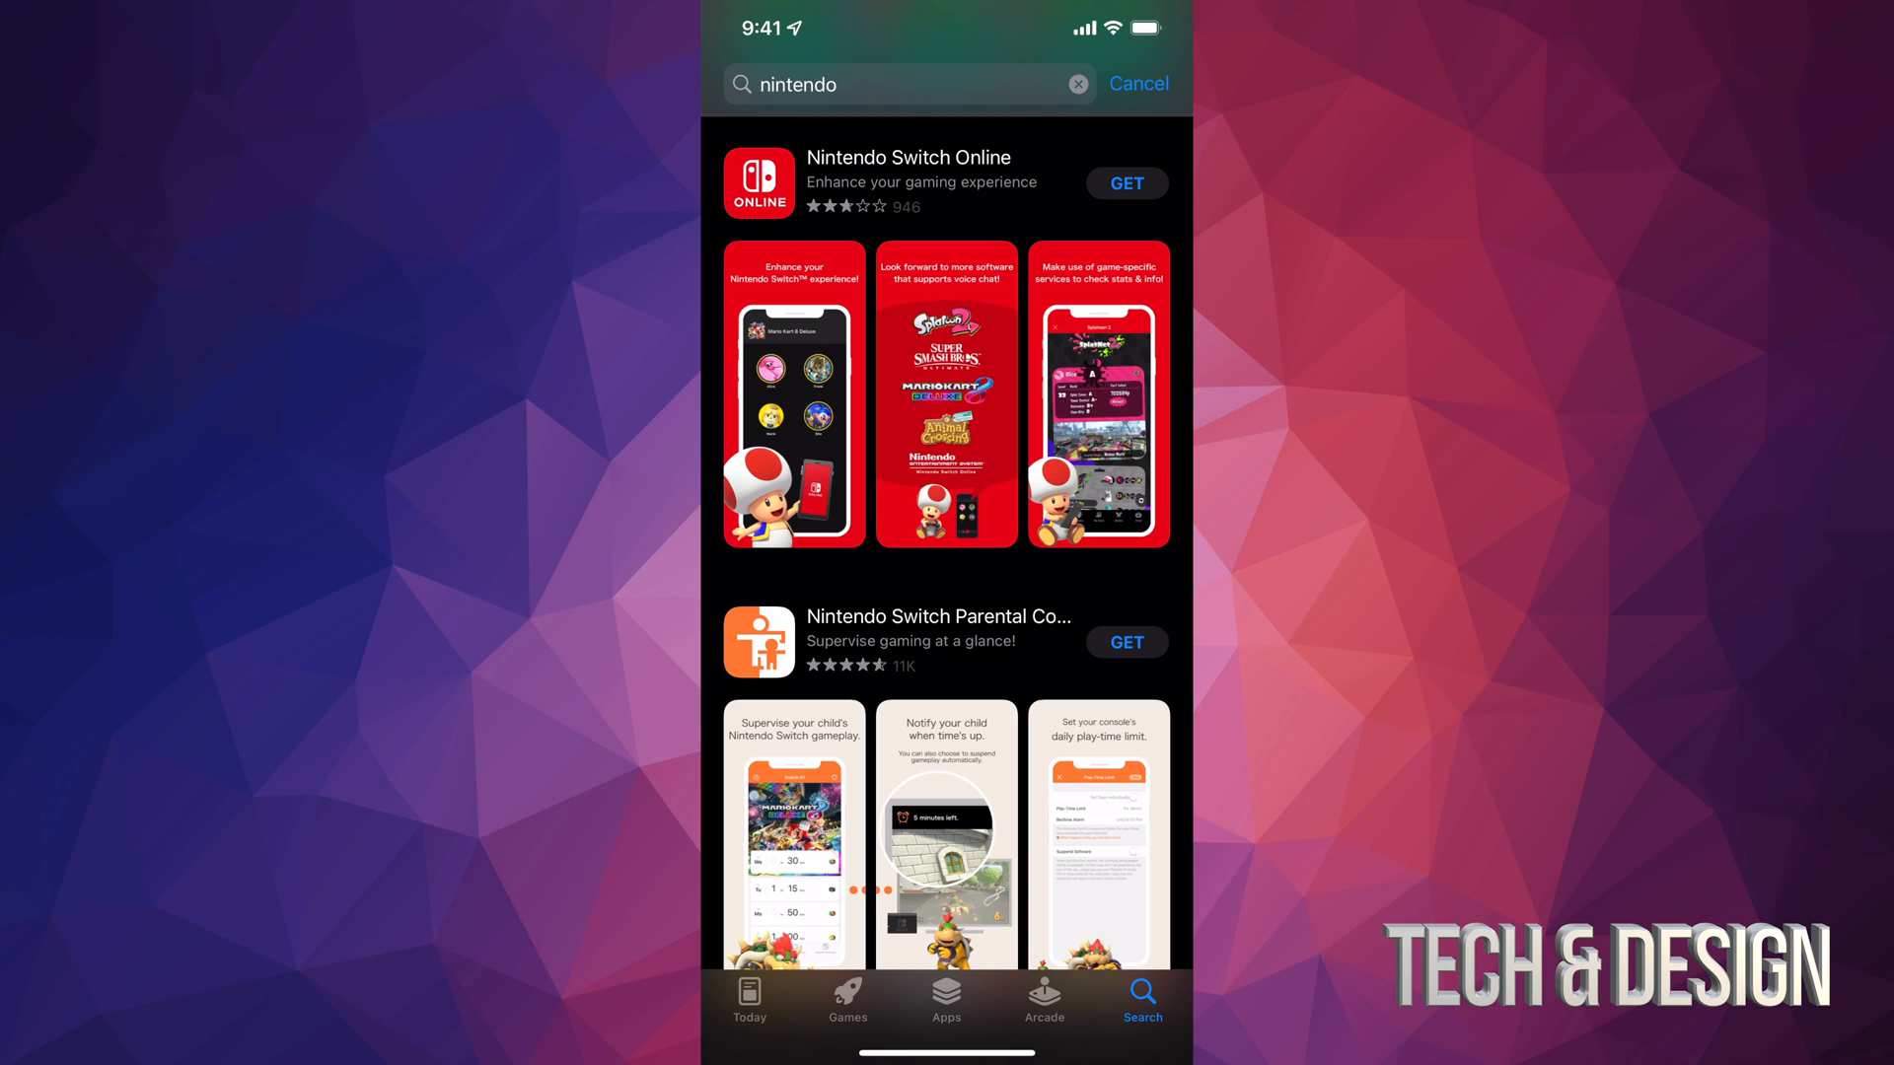
- Get Nintendo Switch Online and view its product page
{"action": "left_click", "coordinate": [1126, 183]}
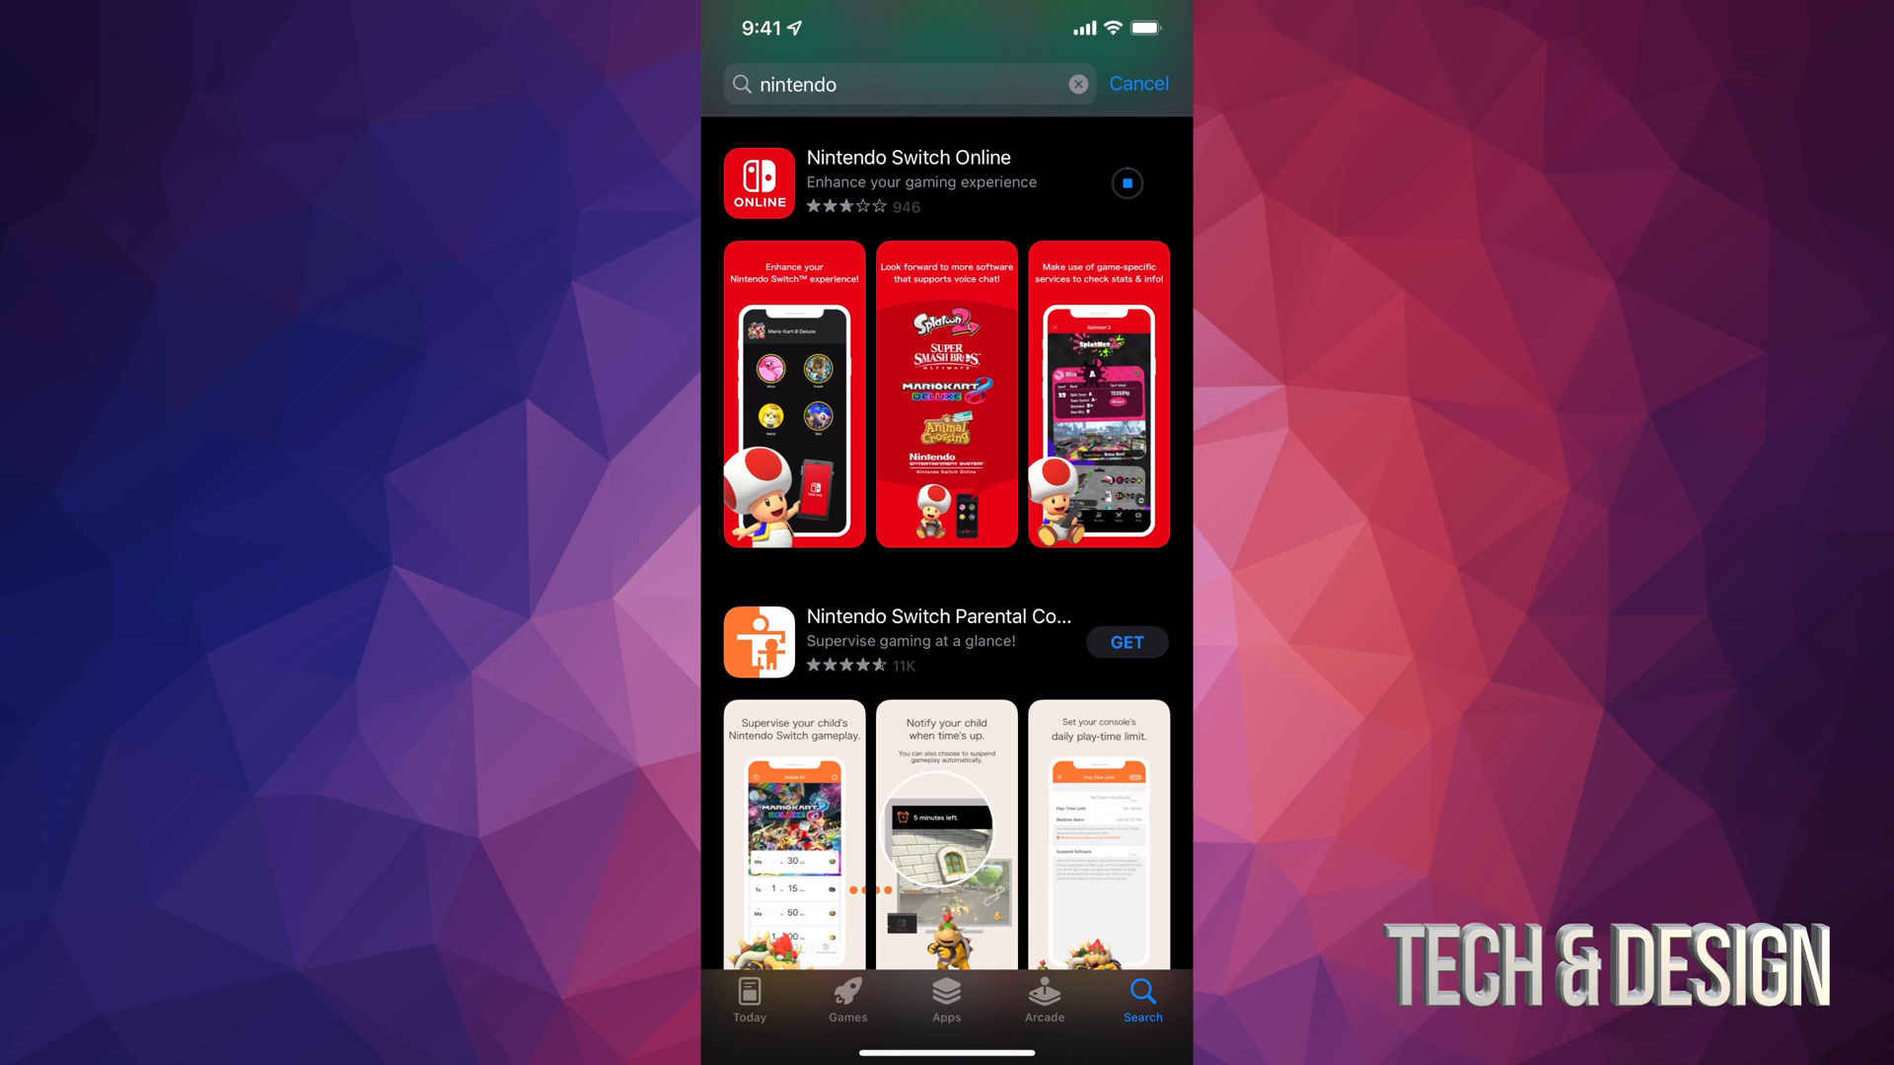
{"action": "left_click", "coordinate": [908, 182]}
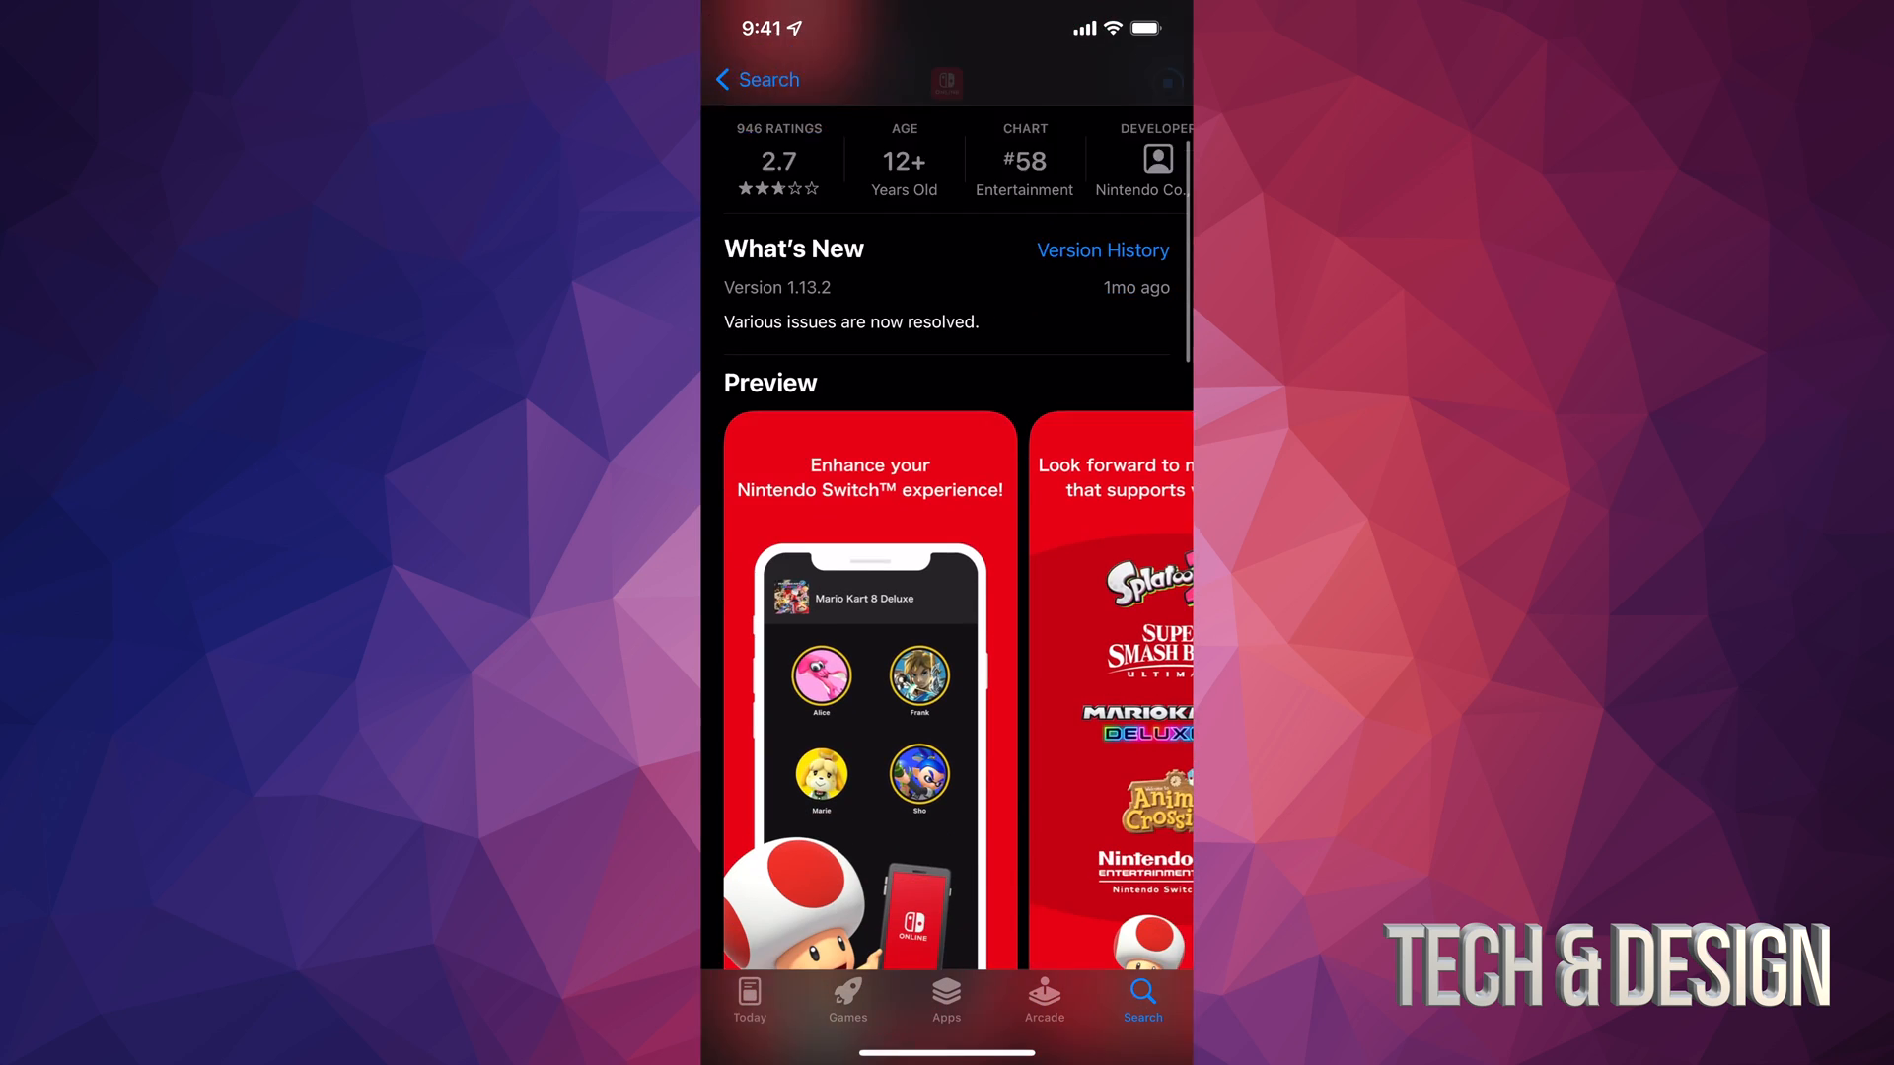
- Scroll through the reviews, App Privacy and Information sections while the app installs
{"action": "scroll", "scroll_direction": "down", "scroll_amount": 3}
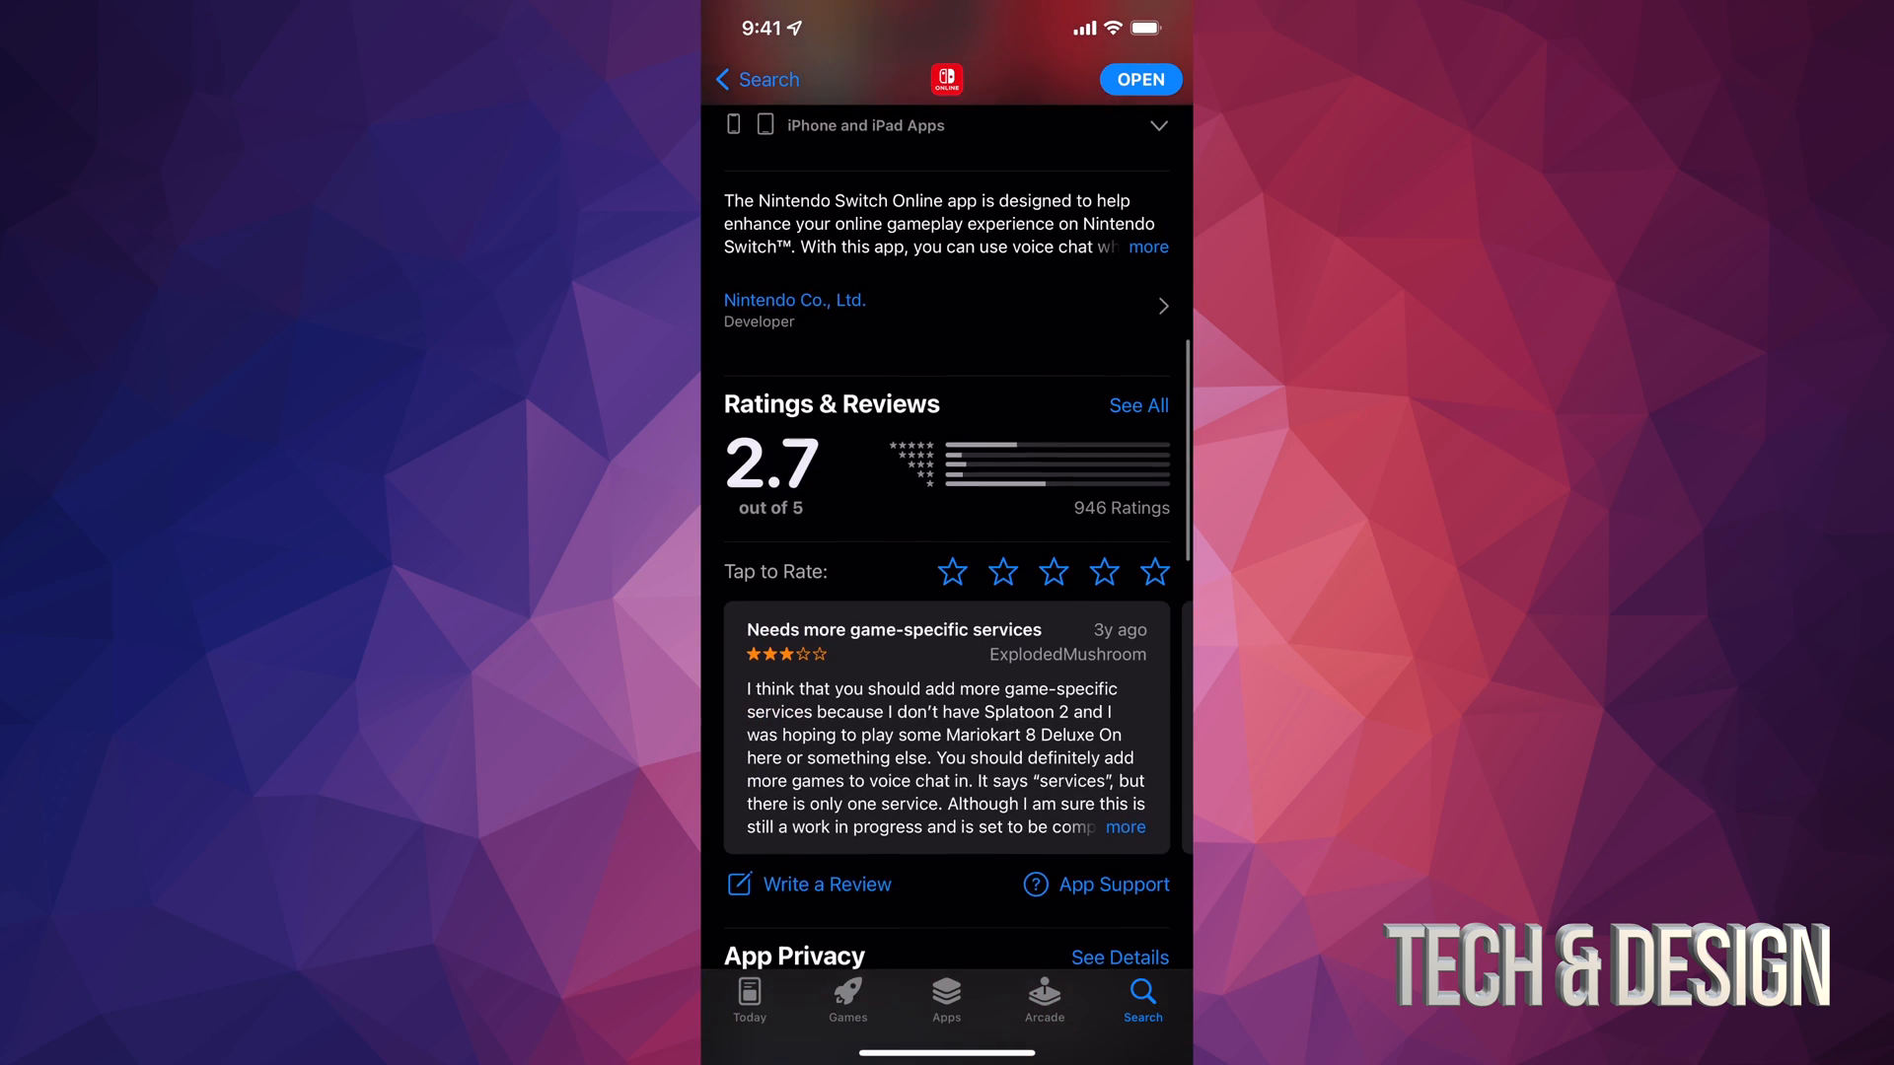
{"action": "scroll", "scroll_direction": "down", "scroll_amount": 3}
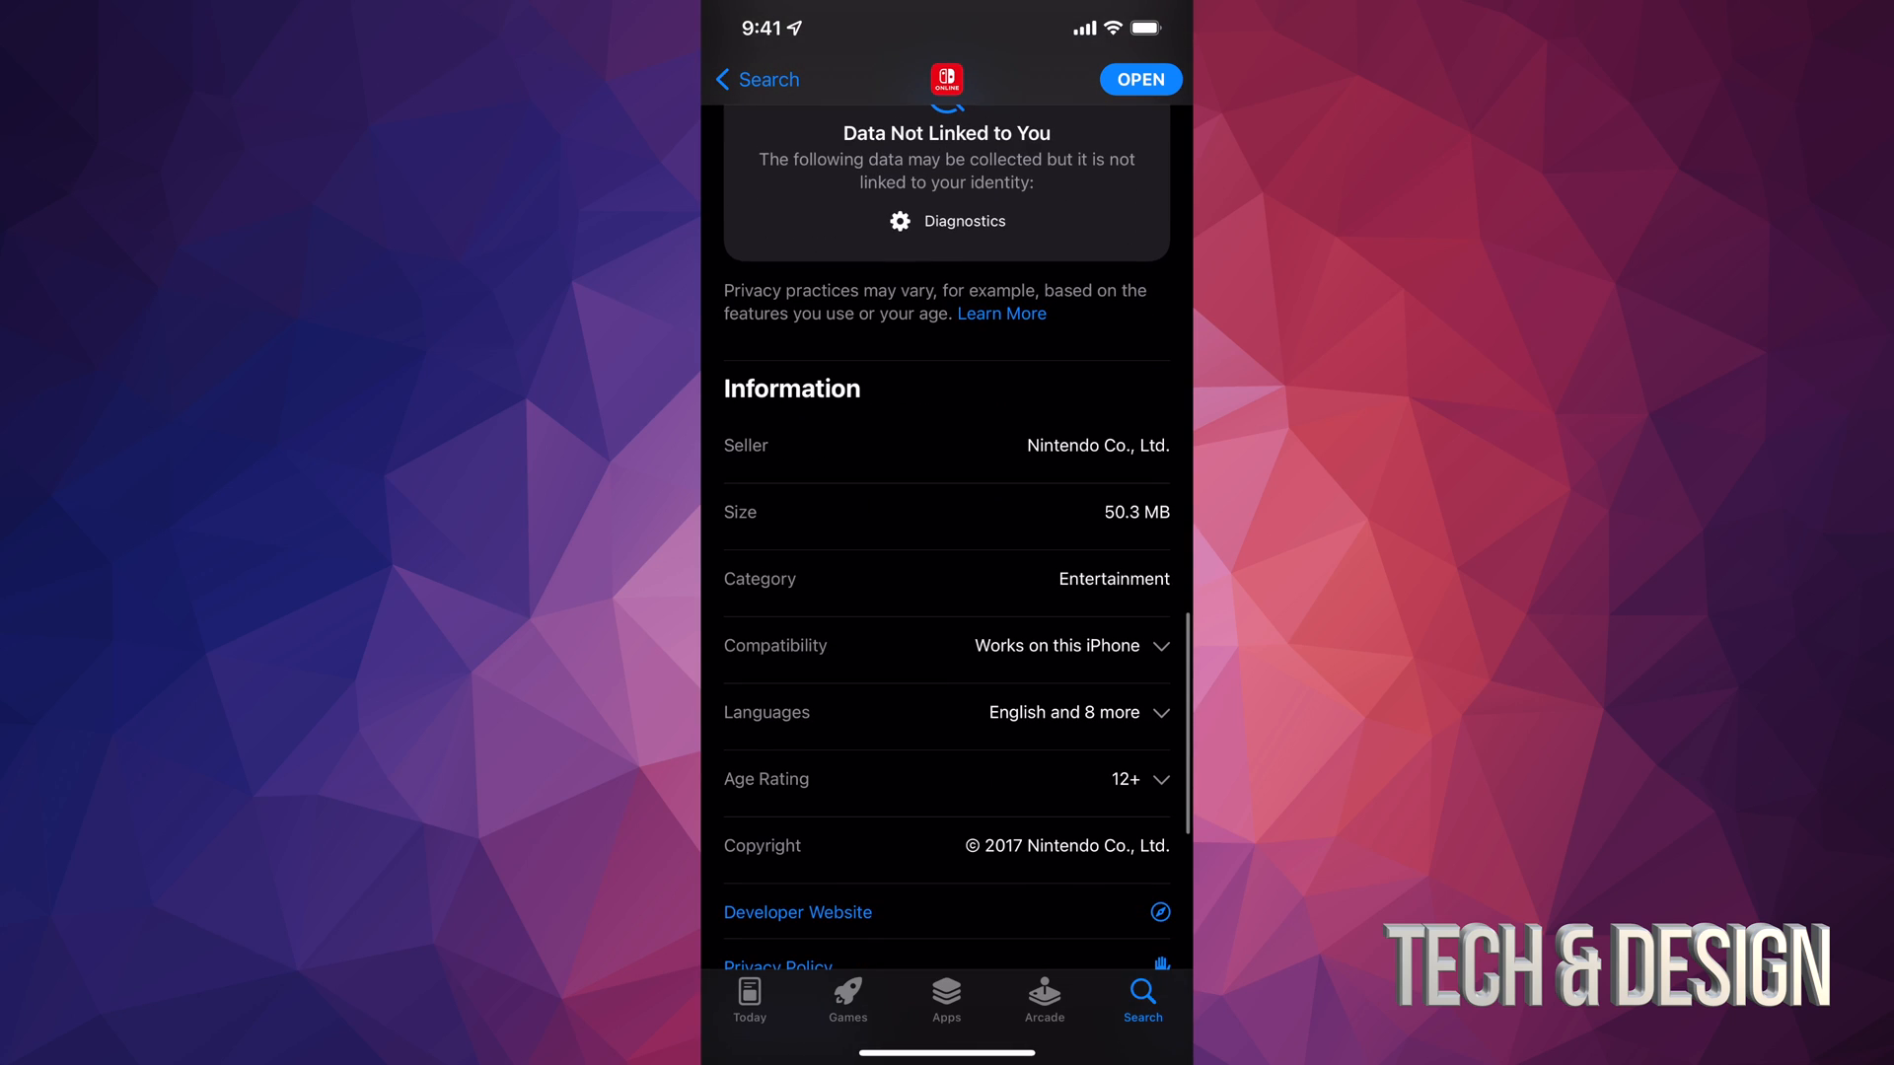
{"action": "scroll", "scroll_direction": "down", "scroll_amount": 3}
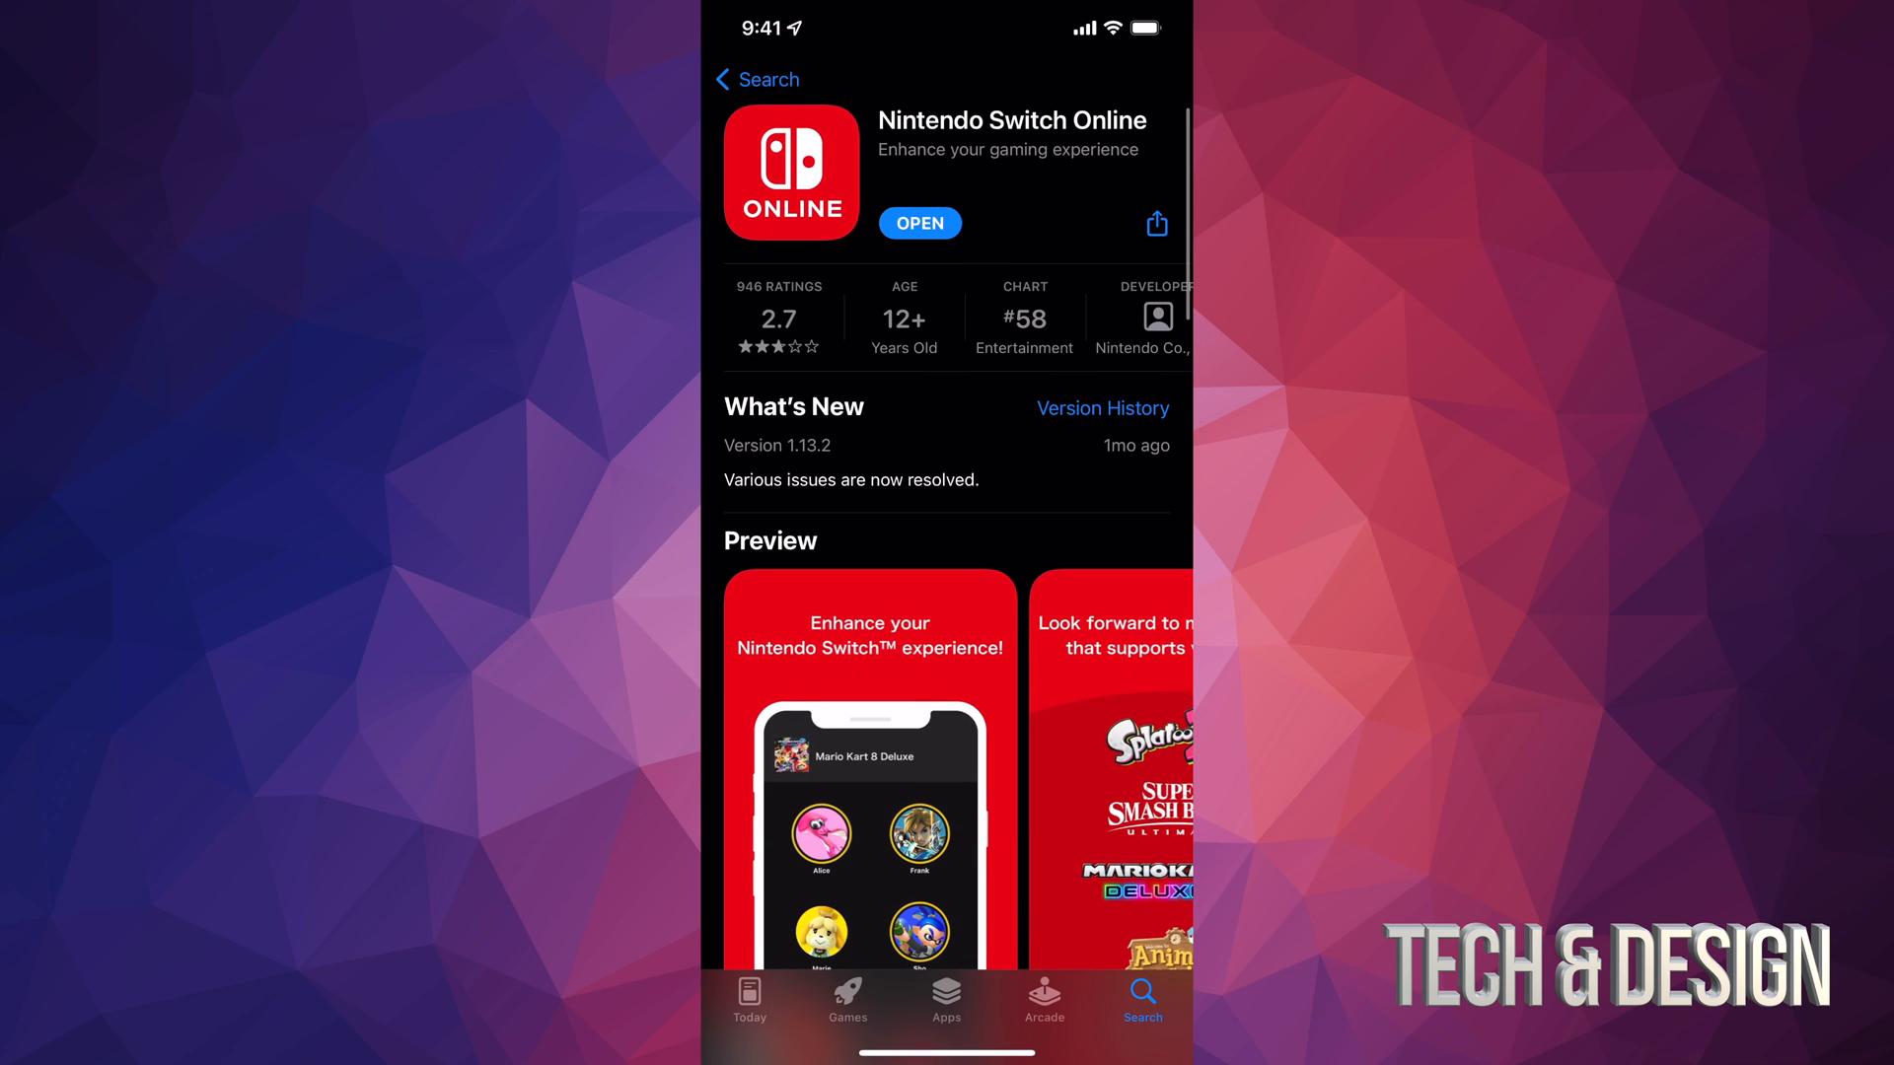
- Open Nintendo Switch Online and move through its intro screens to the voice chat page
{"action": "left_click", "coordinate": [918, 224]}
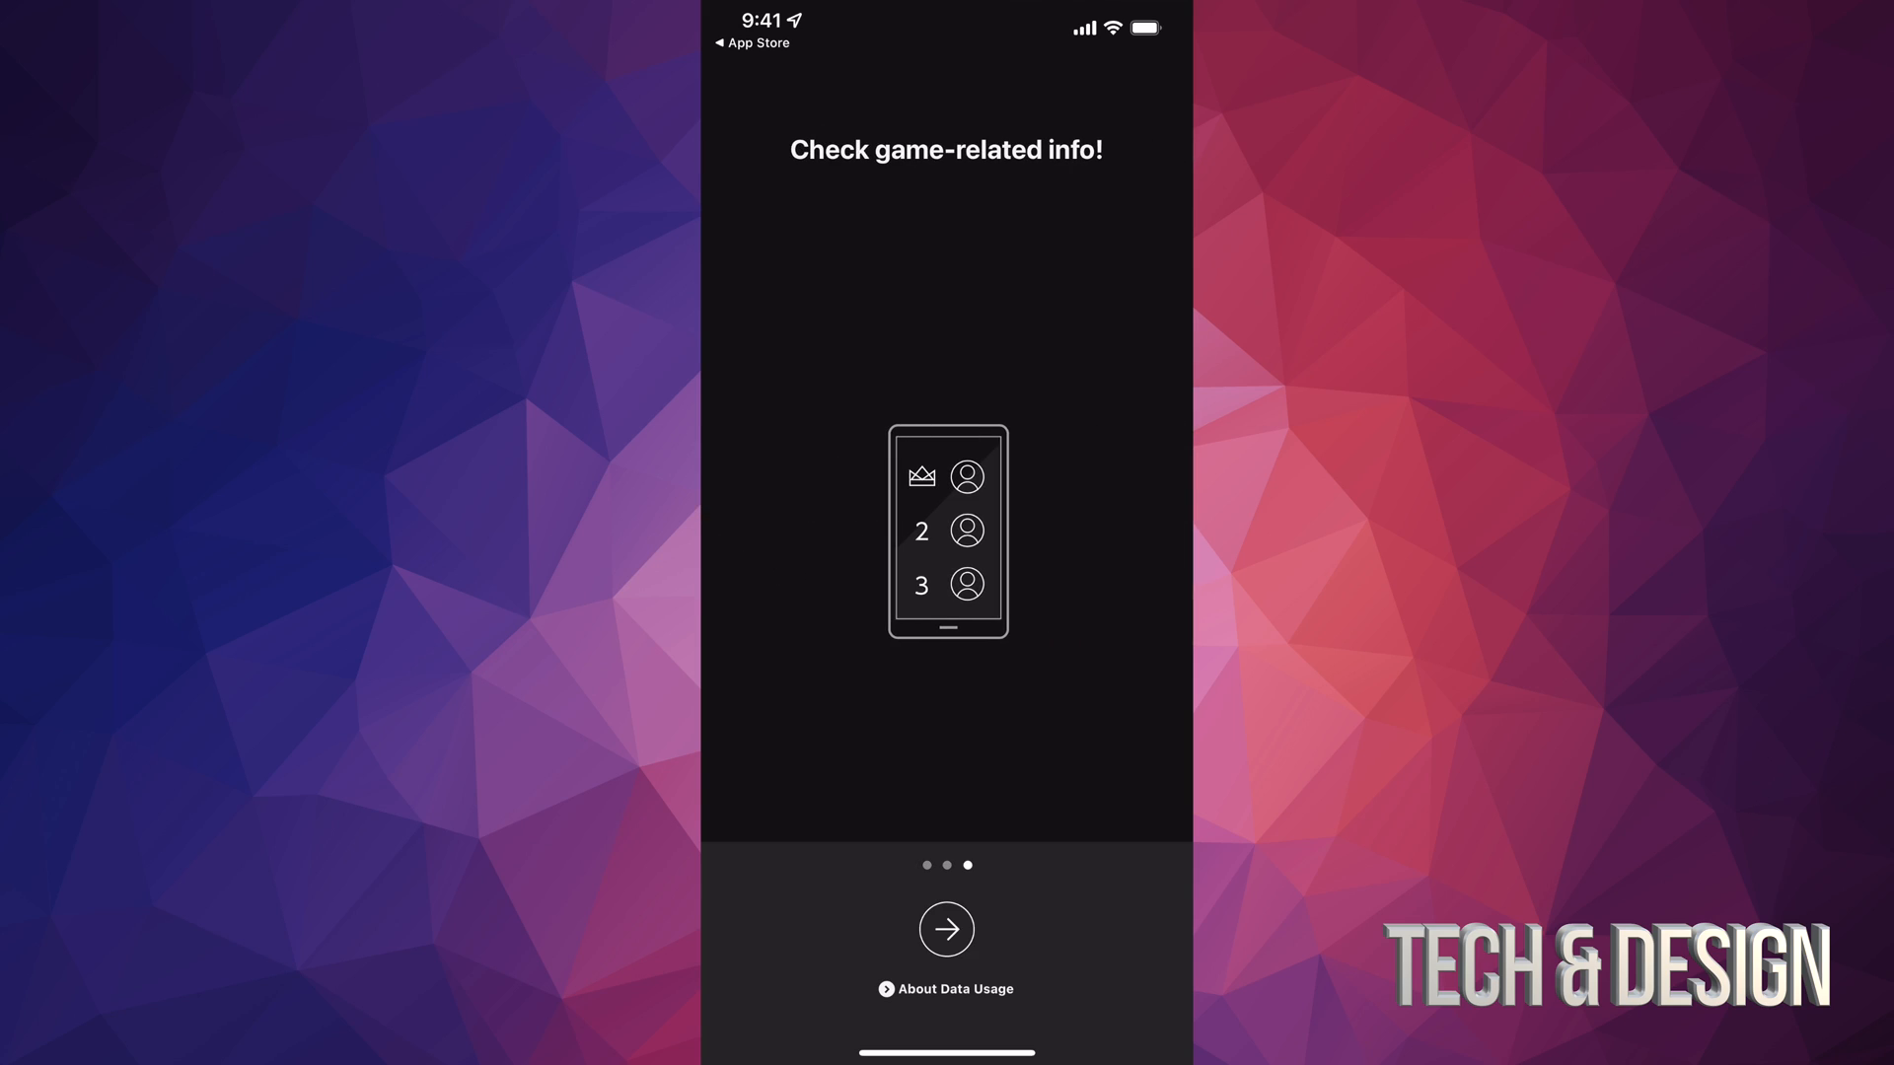
{"action": "left_click", "coordinate": [946, 929]}
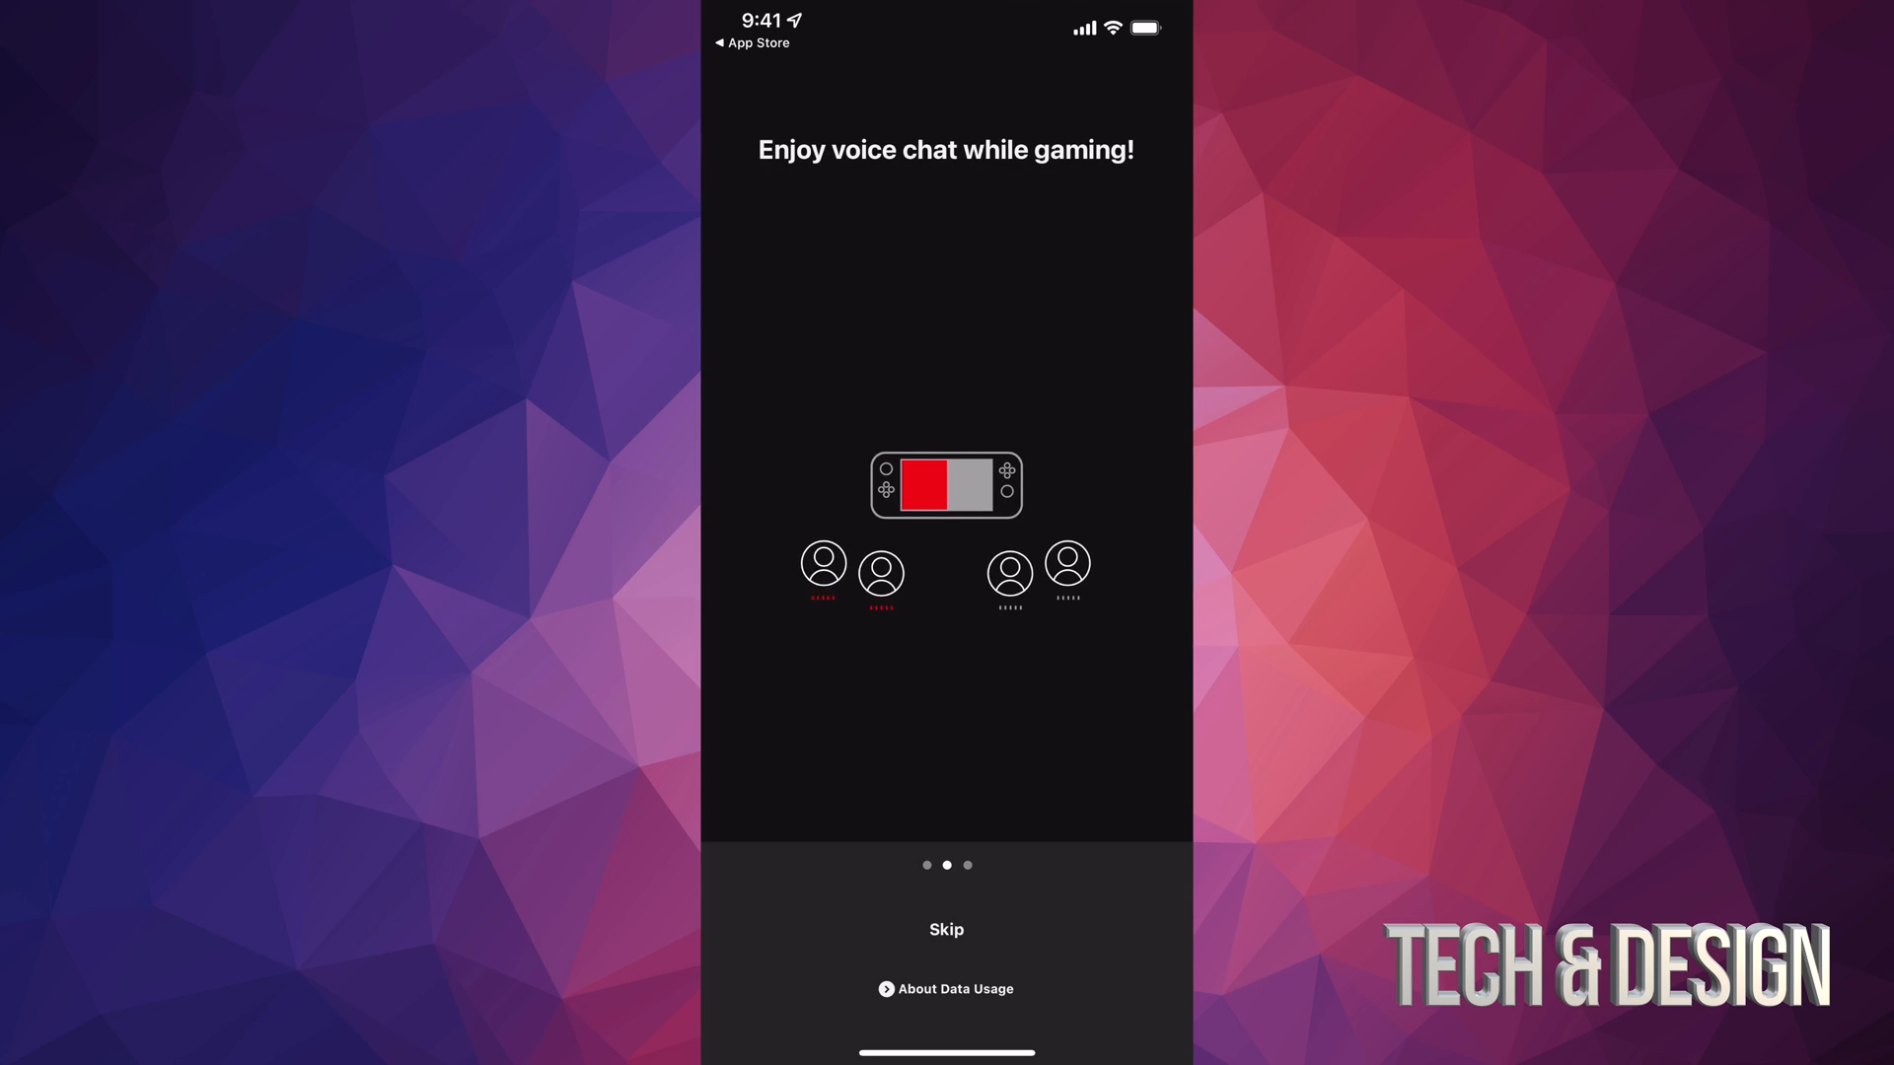